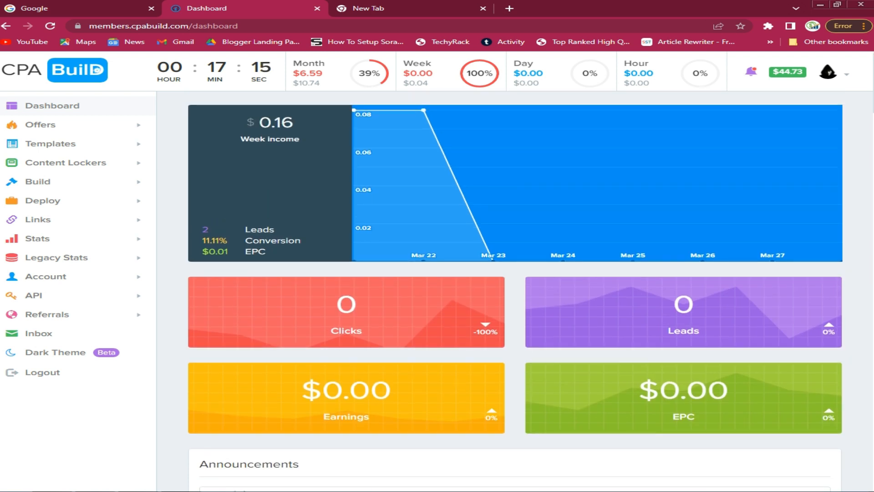
Scroll down the dashboard past Announcements to the Network Chat input box.
{"action": "scroll", "scroll_direction": "down", "scroll_amount": 3}
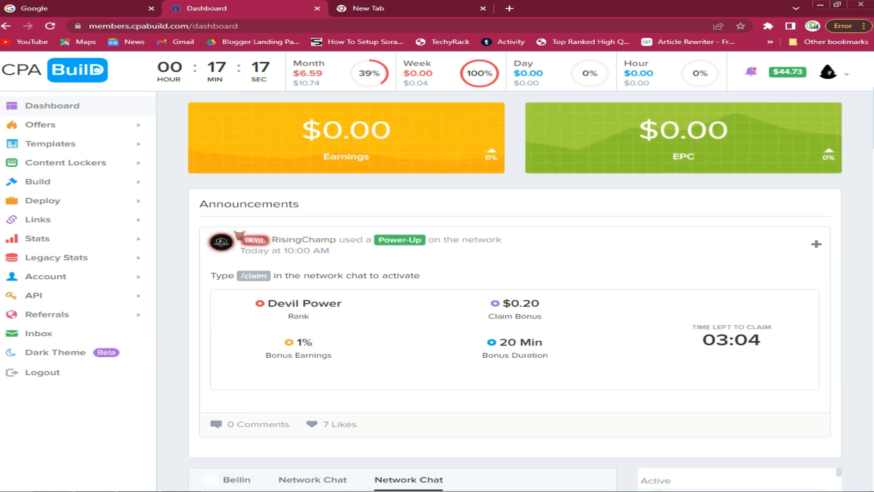
{"action": "scroll", "scroll_direction": "down", "scroll_amount": 3}
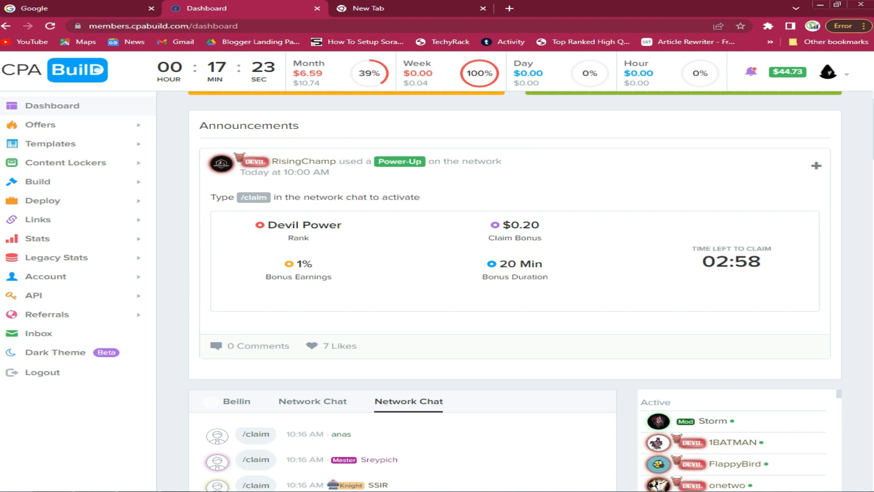
{"action": "scroll", "scroll_direction": "down", "scroll_amount": 3}
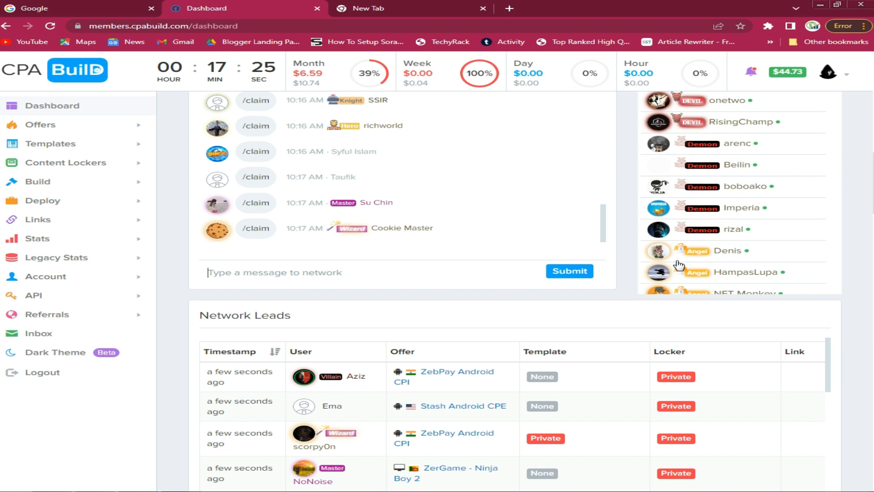
Send /claim in Network Chat and confirm the $0.20 bonus, balance $44.93.
{"action": "type", "text": "/"}
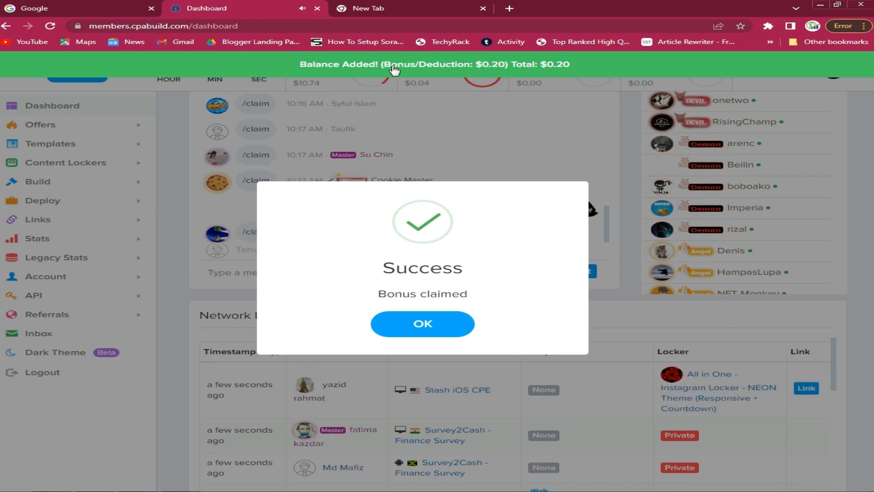
{"action": "mouse_move", "coordinate": [543, 72]}
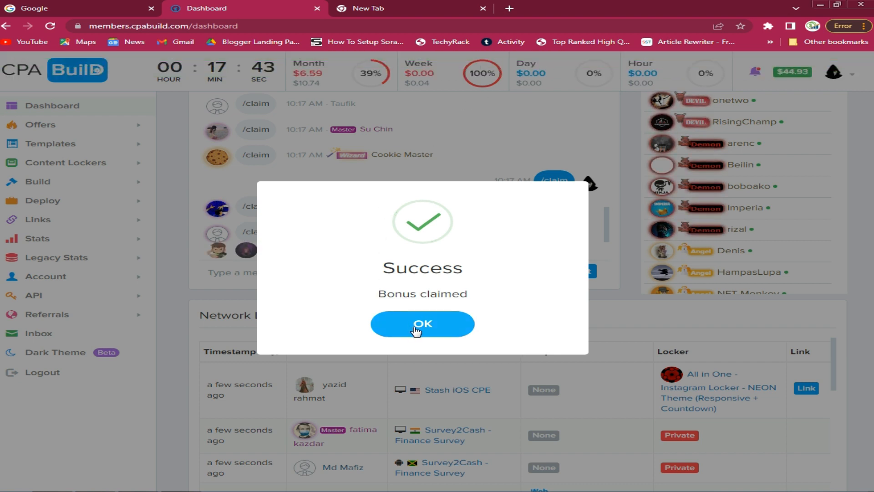
{"action": "left_click", "coordinate": [422, 324]}
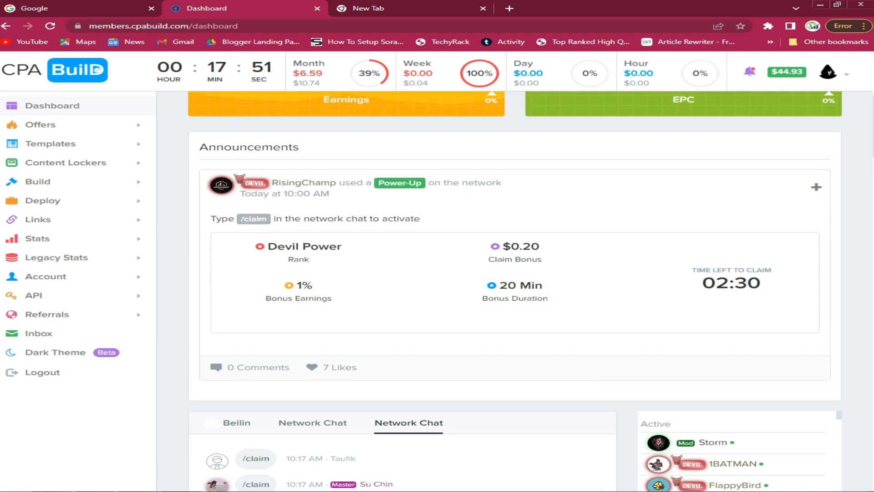
{"action": "scroll", "scroll_direction": "down", "scroll_amount": 3}
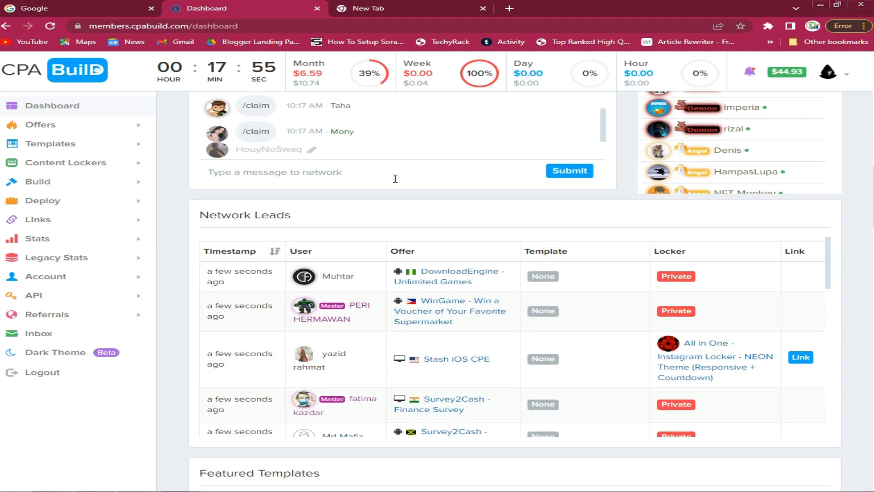
{"action": "type", "text": "/claim"}
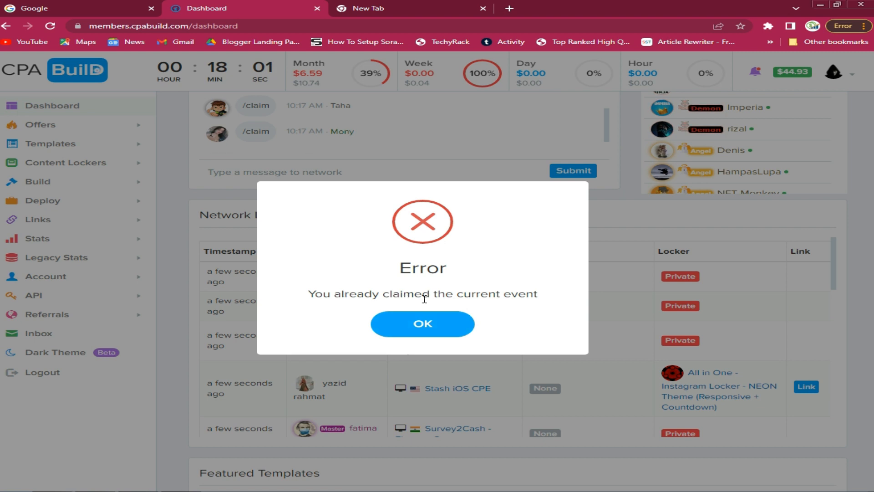
{"action": "left_click", "coordinate": [422, 323]}
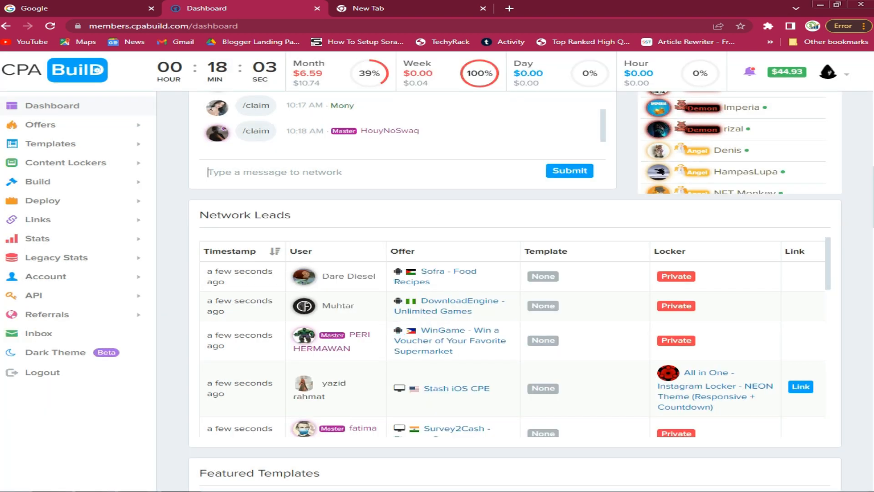
Scroll through Network Chat history to the older shared earnings-report posts.
{"action": "scroll", "scroll_direction": "down", "scroll_amount": 3}
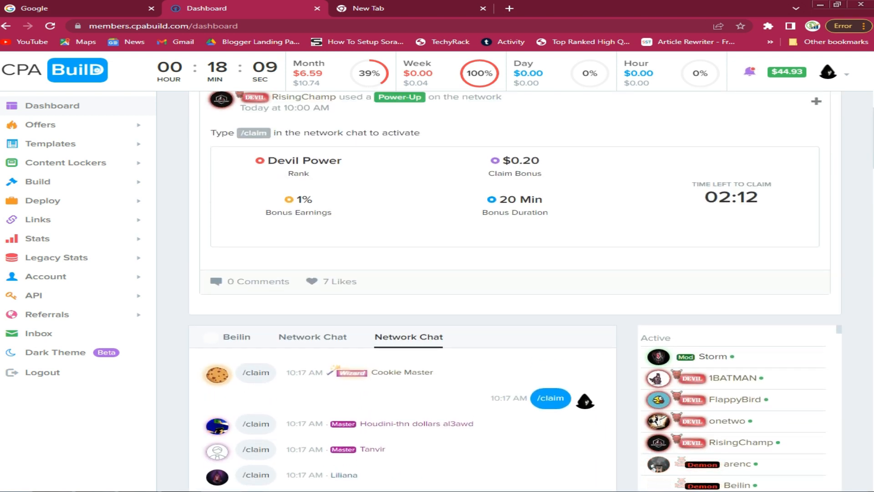
{"action": "scroll", "scroll_direction": "down", "scroll_amount": 3}
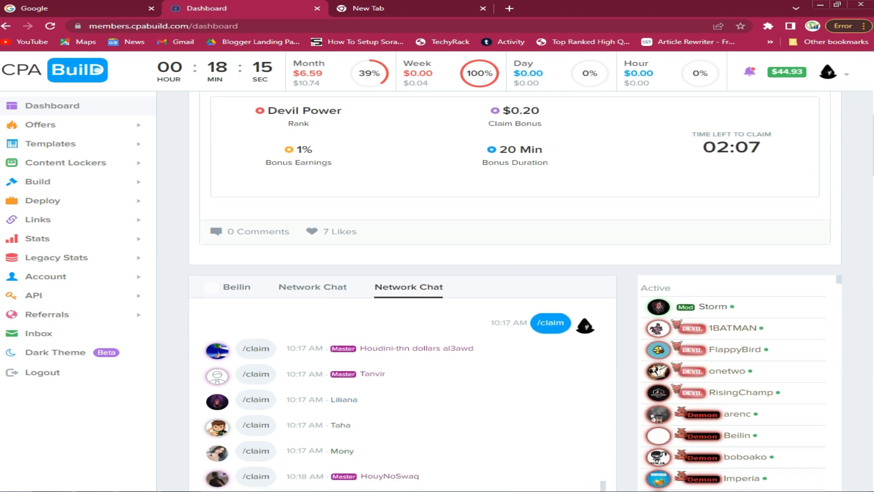
{"action": "scroll", "scroll_direction": "down", "scroll_amount": 3}
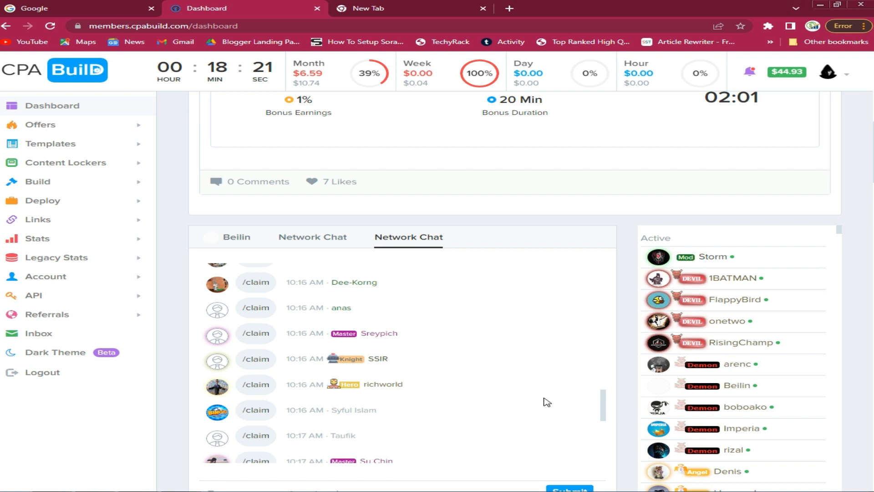
{"action": "mouse_move", "coordinate": [610, 402]}
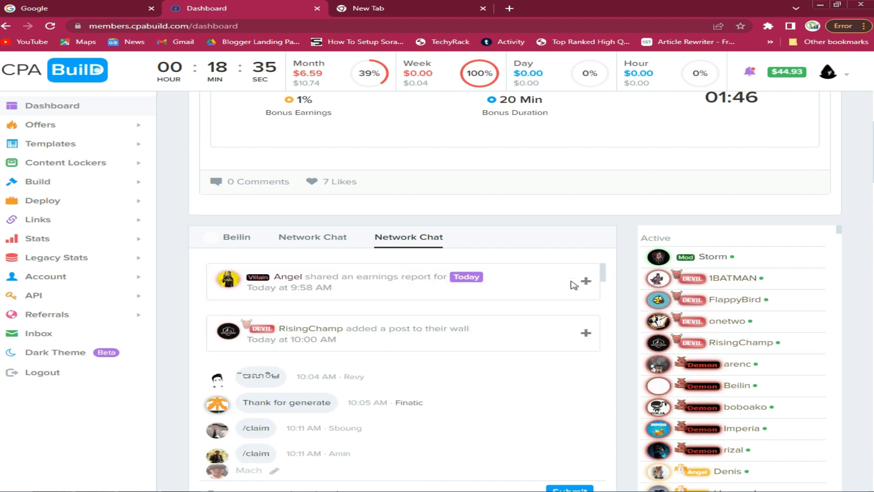
Expand the 9:52 AM earnings report for 2022-03-27, showing $318.92 and 136 leads.
{"action": "left_click", "coordinate": [586, 281]}
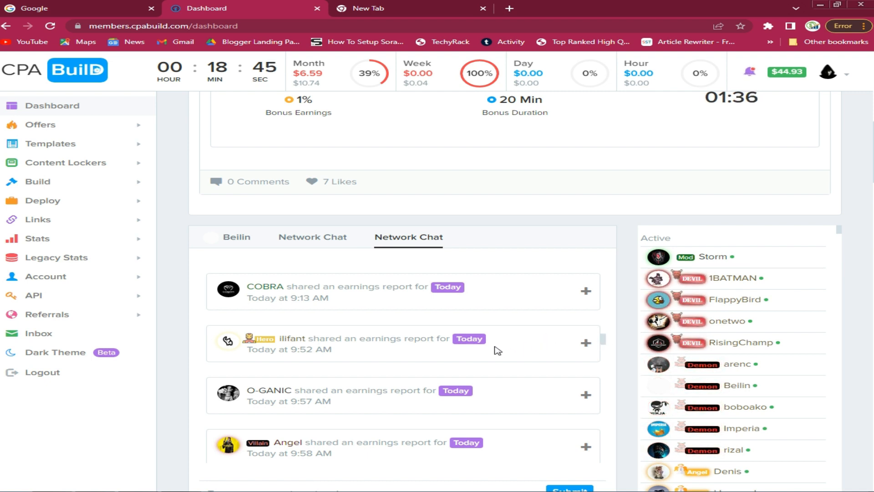
{"action": "left_click", "coordinate": [586, 343]}
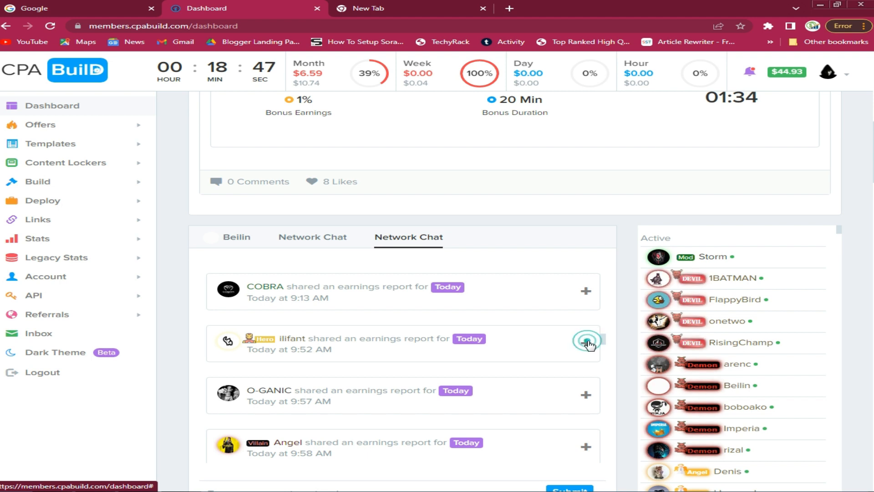
{"action": "left_click", "coordinate": [586, 343]}
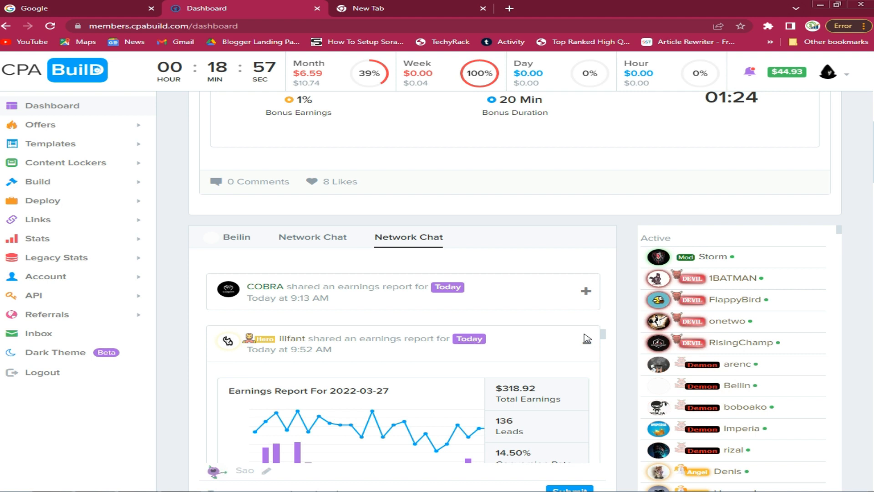
{"action": "left_click", "coordinate": [586, 336]}
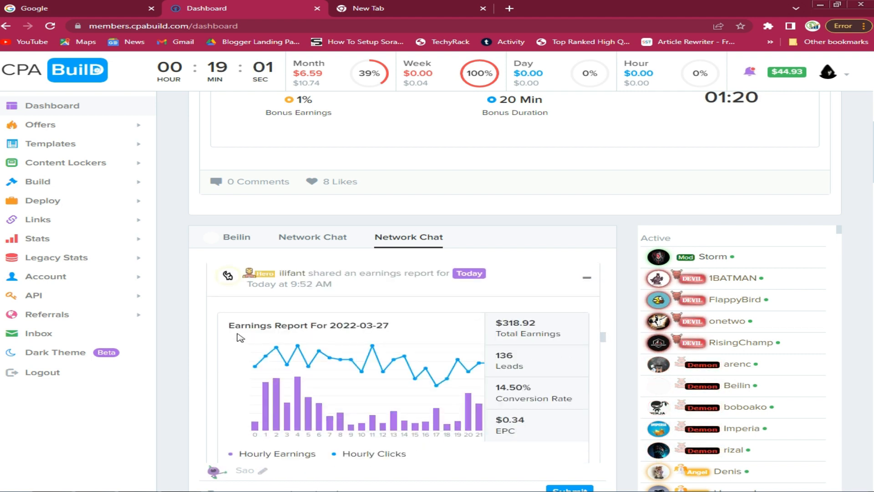
{"action": "mouse_move", "coordinate": [463, 335]}
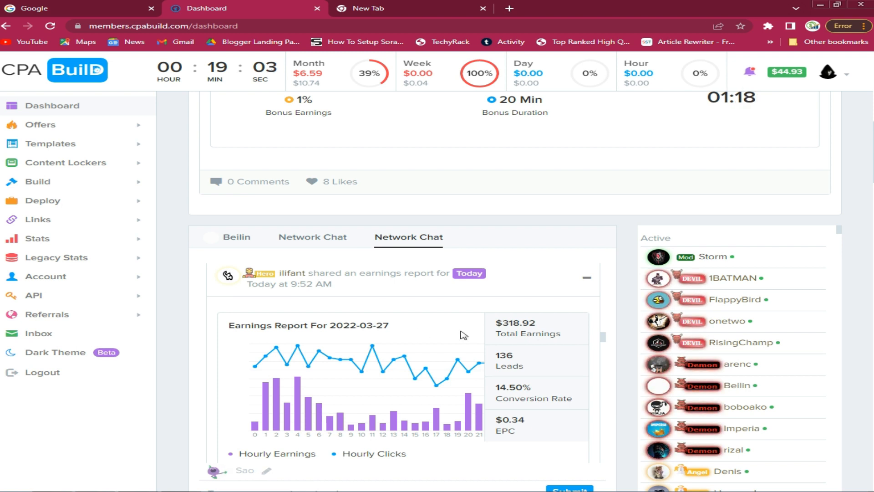